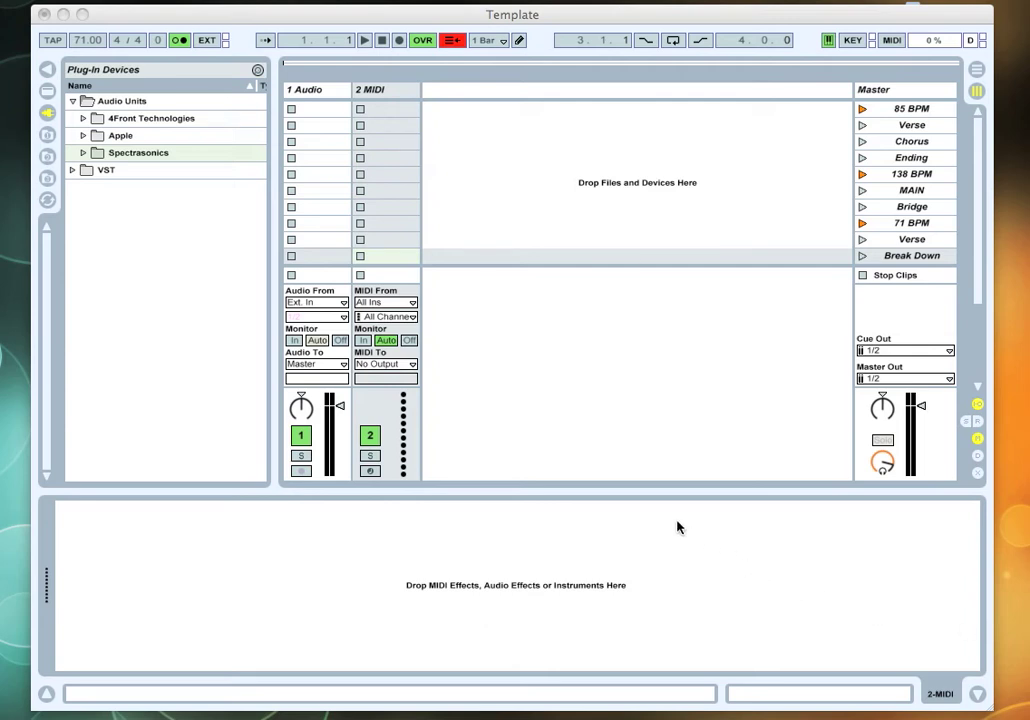
pyautogui.moveTo(584, 112)
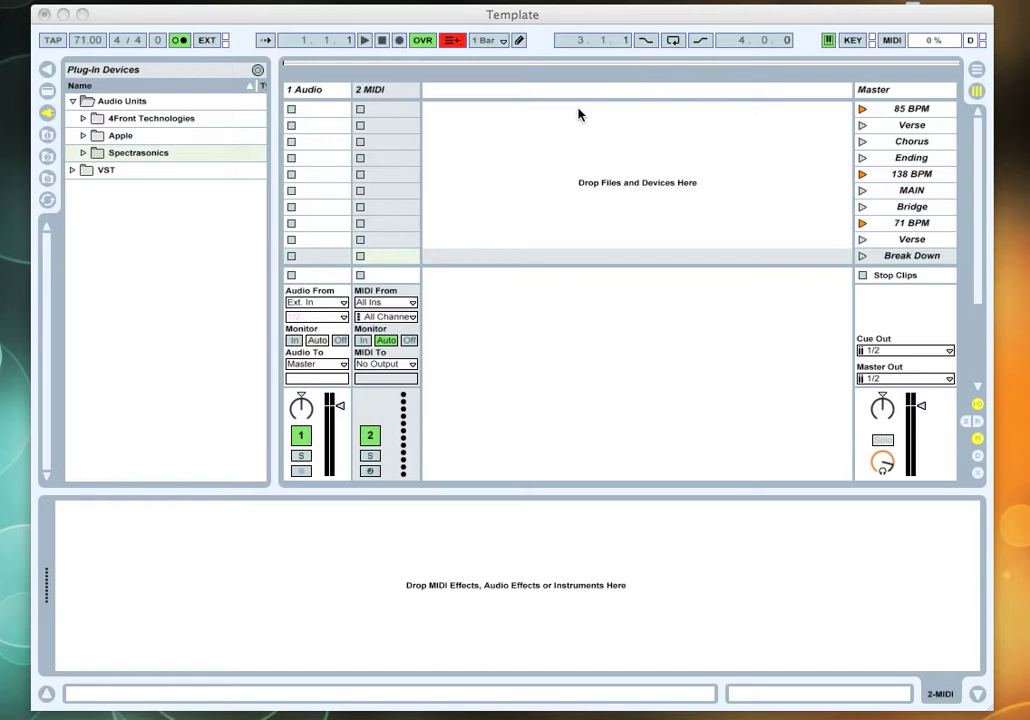
pyautogui.moveTo(668, 140)
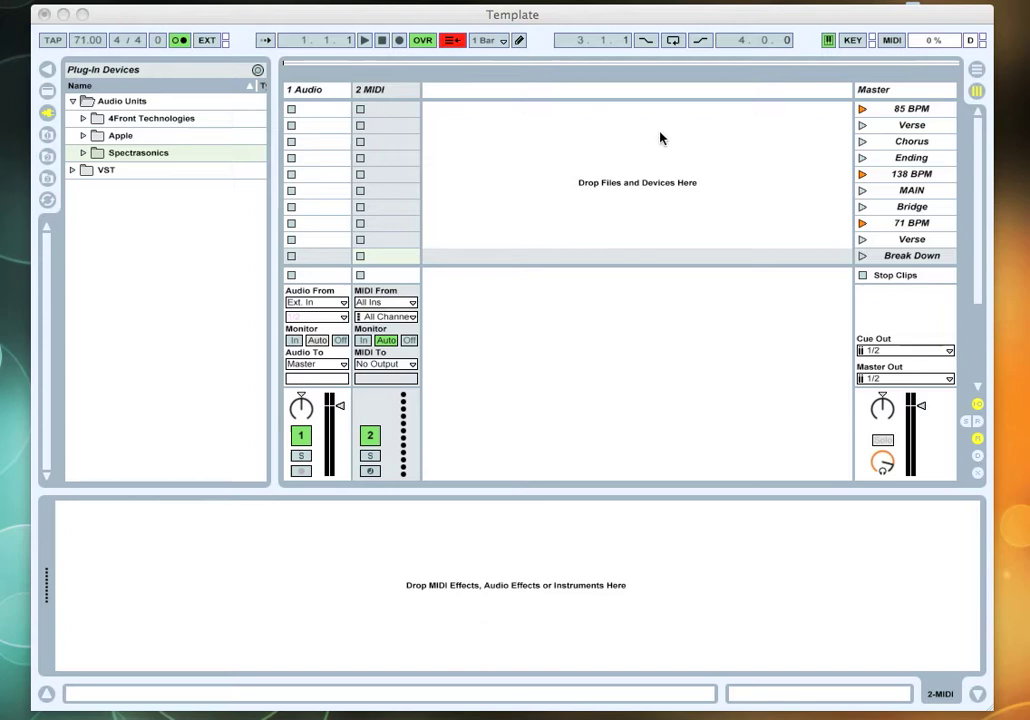
pyautogui.moveTo(890, 90)
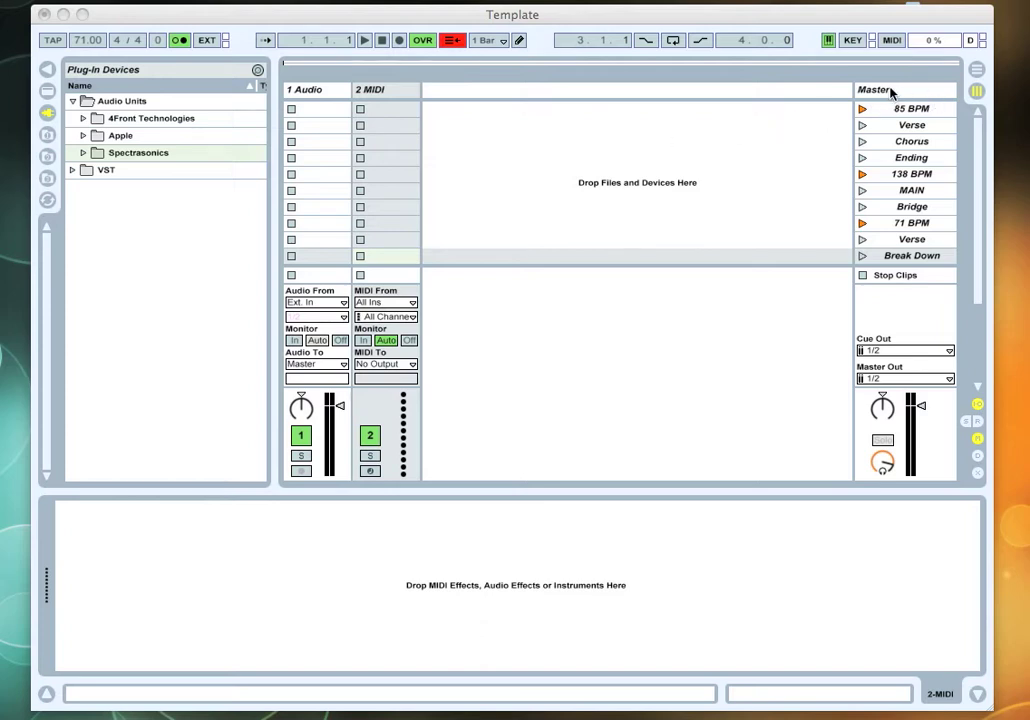
pyautogui.moveTo(880, 118)
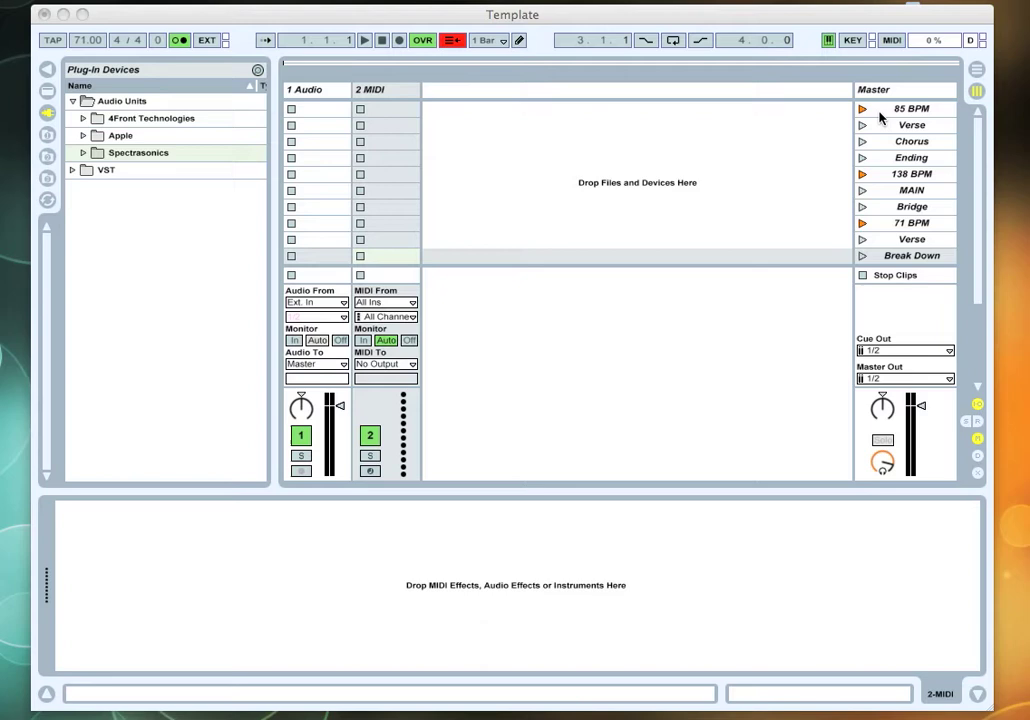
pyautogui.moveTo(890, 128)
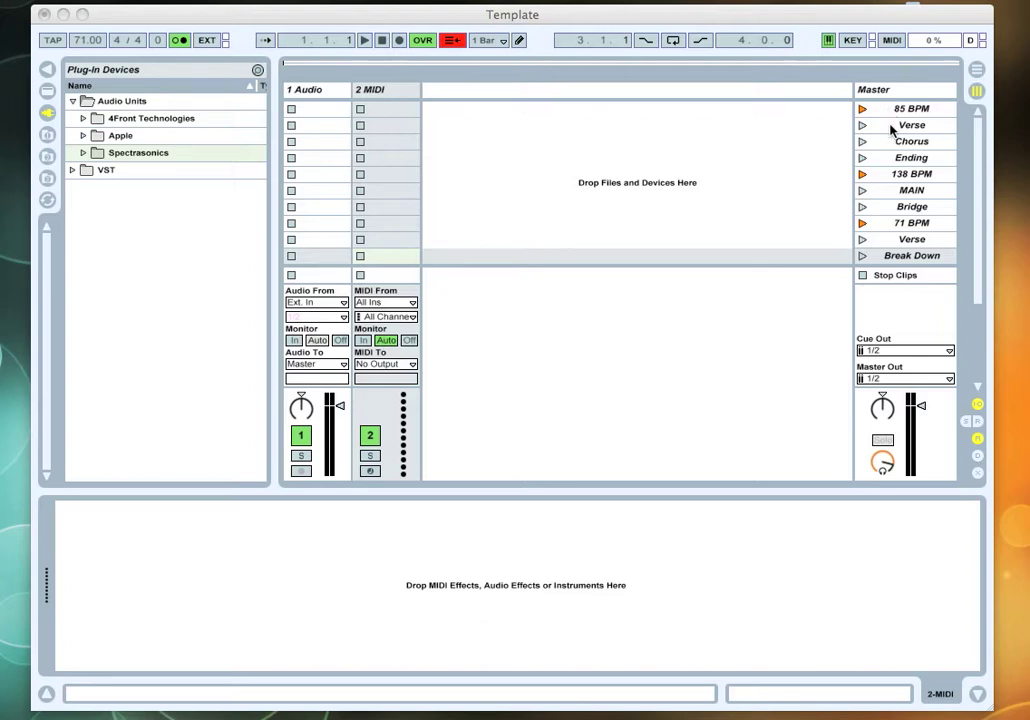
# - Show the options menu of the 85 BPM Master scene, including Edit Launch Tempo
pyautogui.rightClick(912, 108)
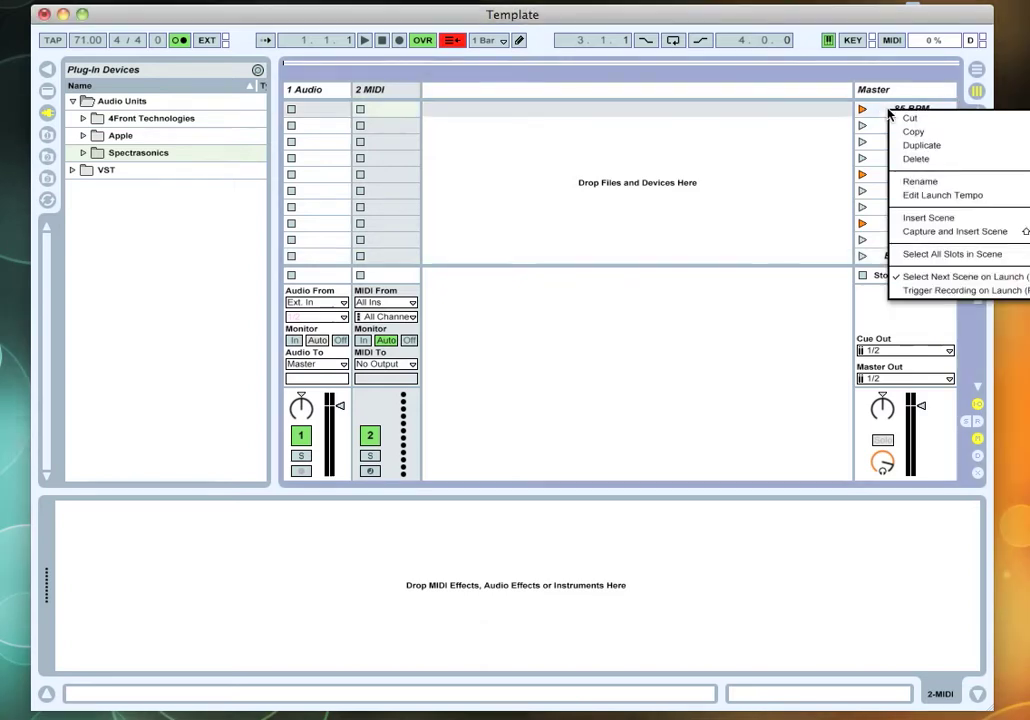
pyautogui.moveTo(920, 196)
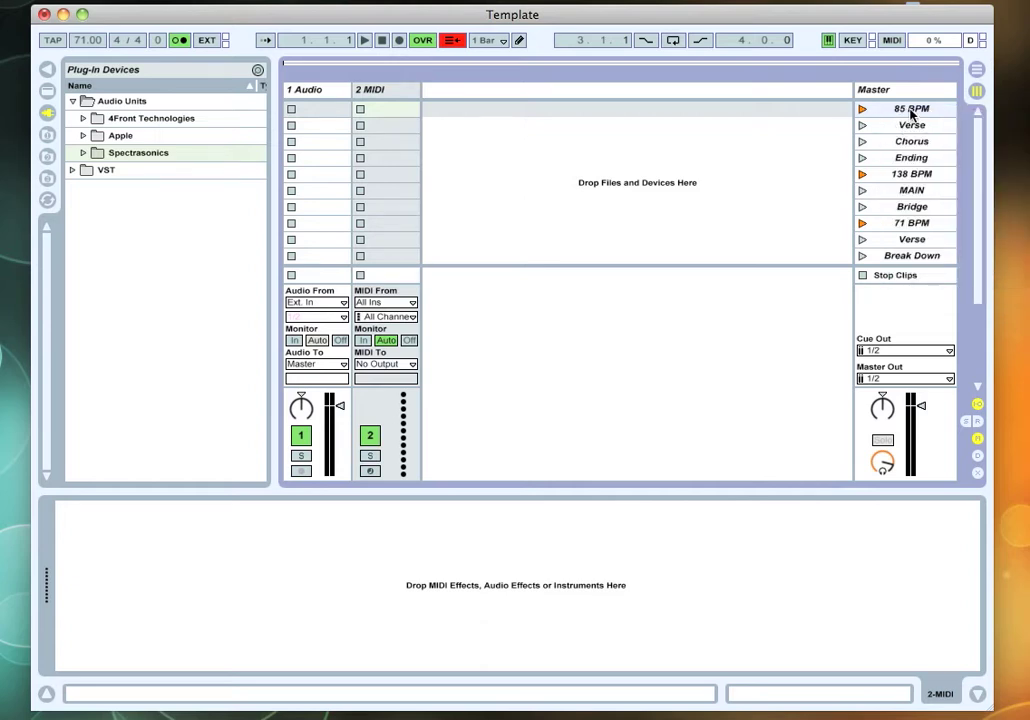
pyautogui.moveTo(906, 174)
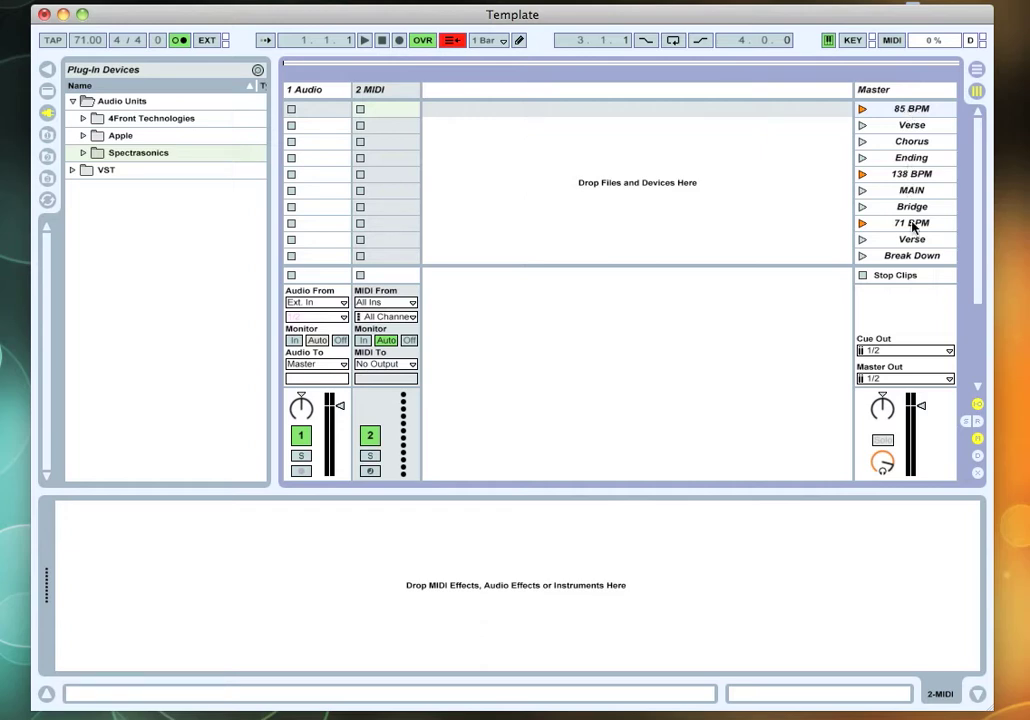
pyautogui.moveTo(904, 256)
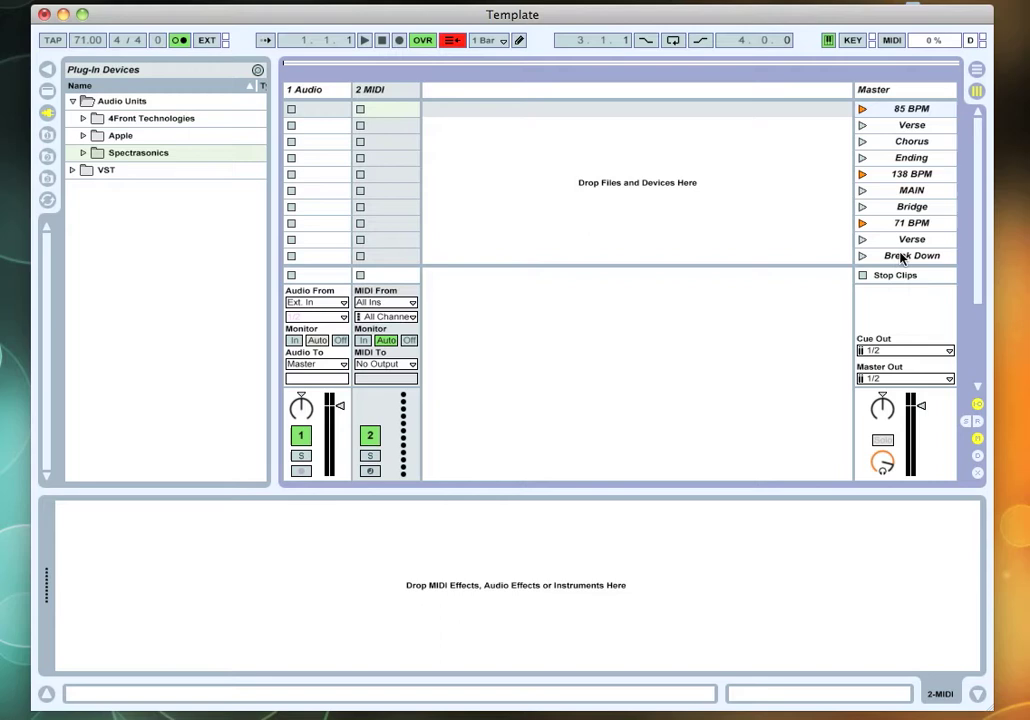
pyautogui.moveTo(866, 112)
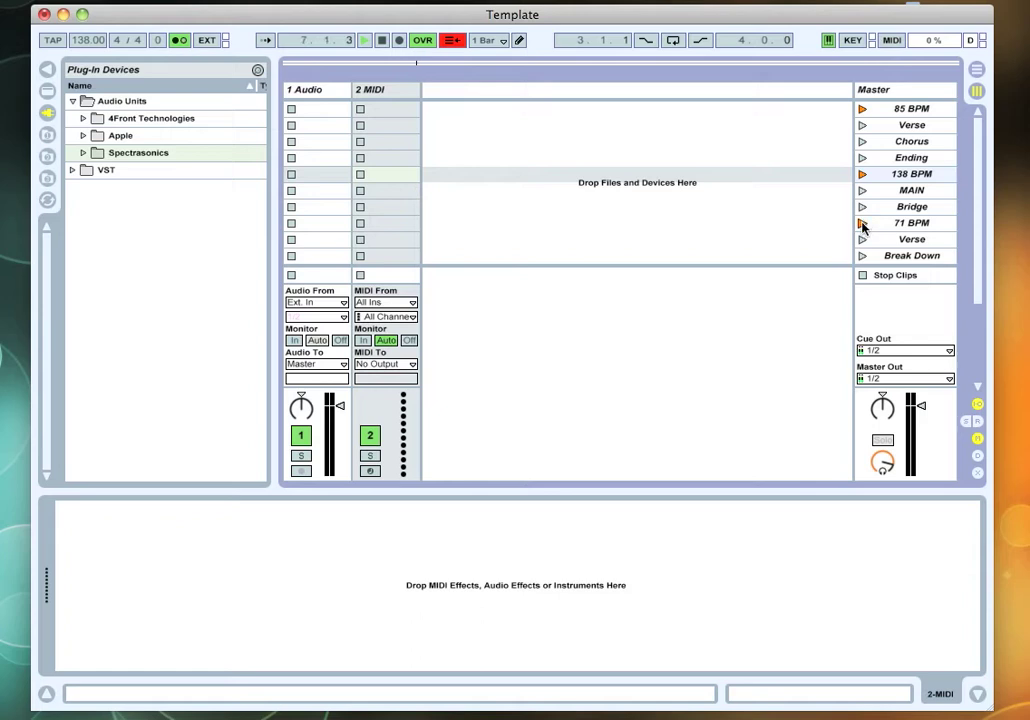
# - Launch the 71 BPM scene so the playing song drops to 71 BPM
pyautogui.click(858, 224)
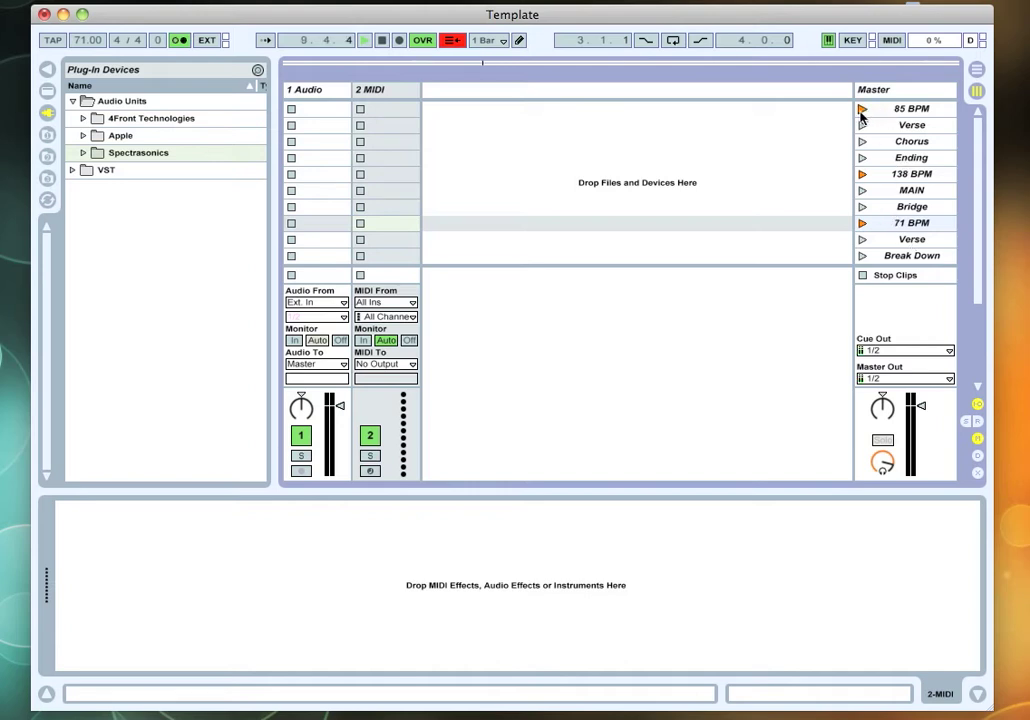
pyautogui.click(860, 108)
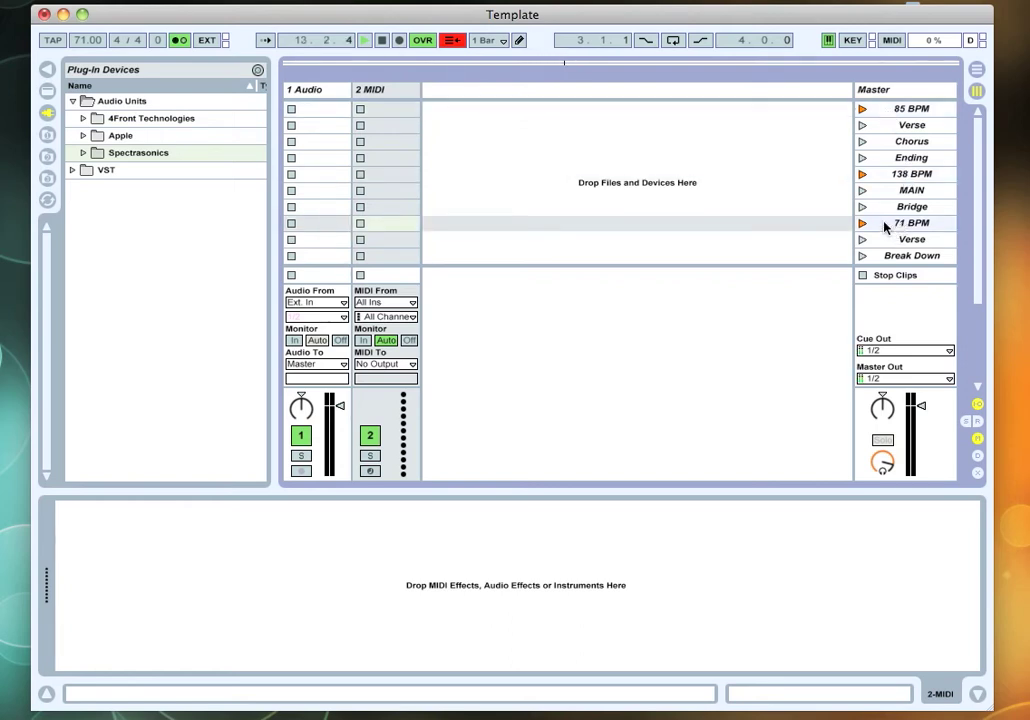
# - Use the 71 BPM scene's options menu to start mapping computer keys to scenes
pyautogui.rightClick(912, 222)
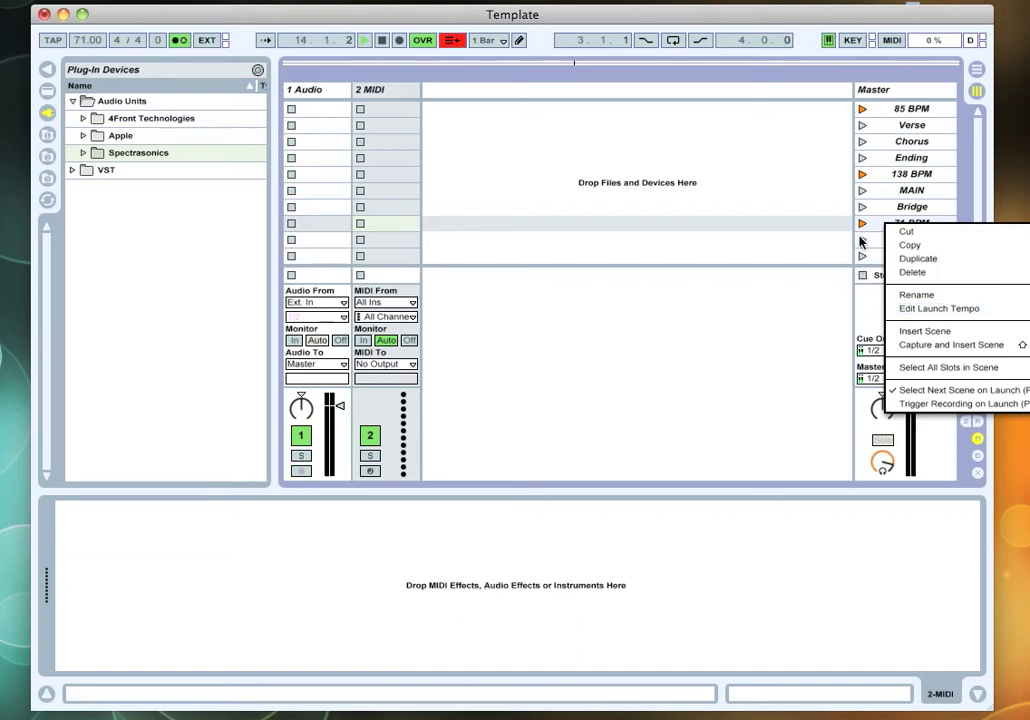
pyautogui.click(924, 332)
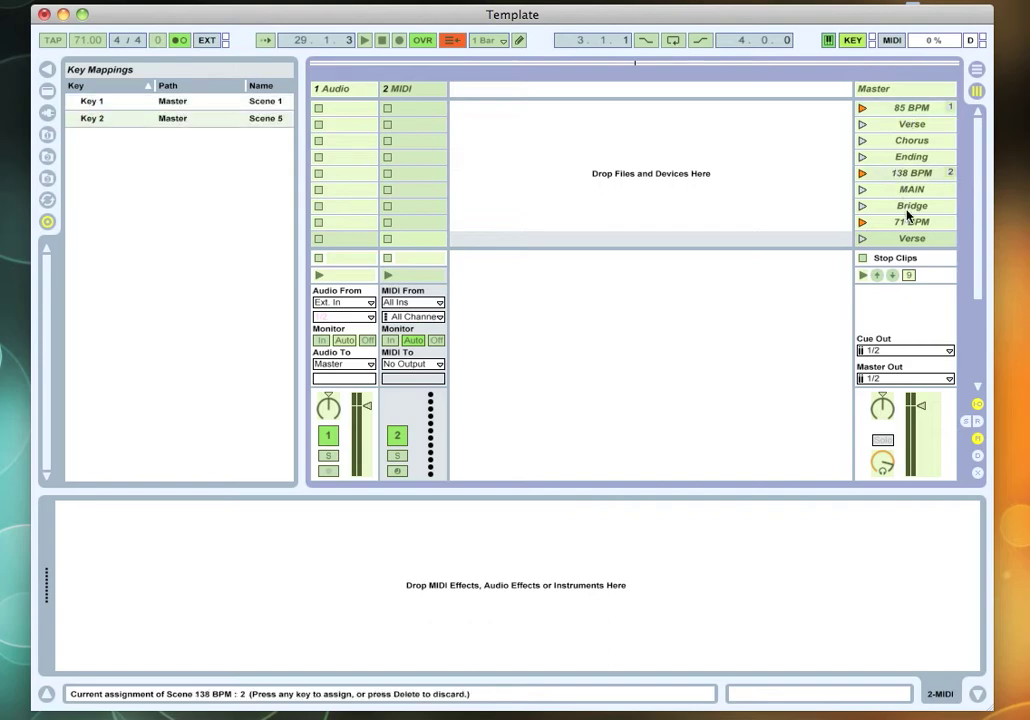
# - Assign key 3 to the 71 BPM scene and letter keys (e.g. E) to Verse, Break Down and other sections
pyautogui.click(912, 220)
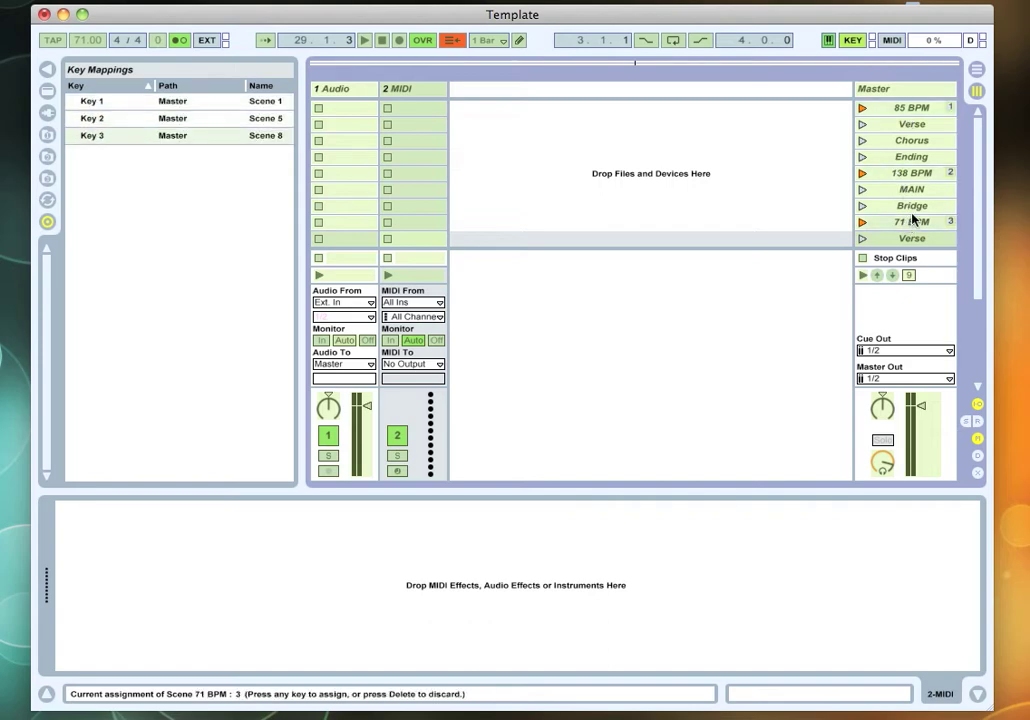
pyautogui.click(912, 124)
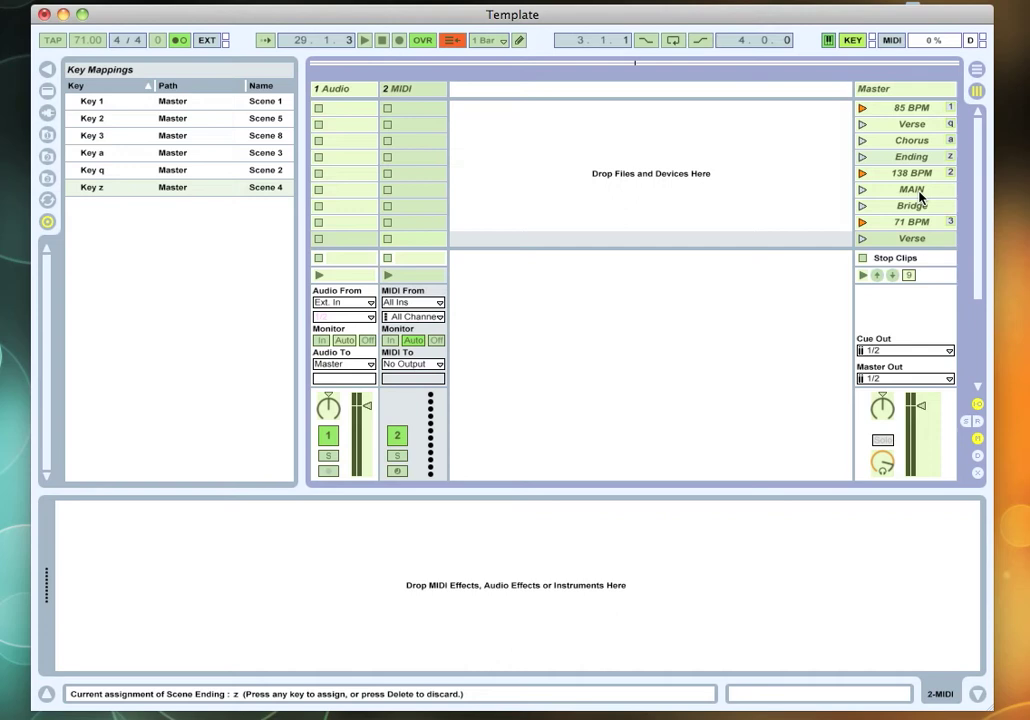
pyautogui.click(910, 188)
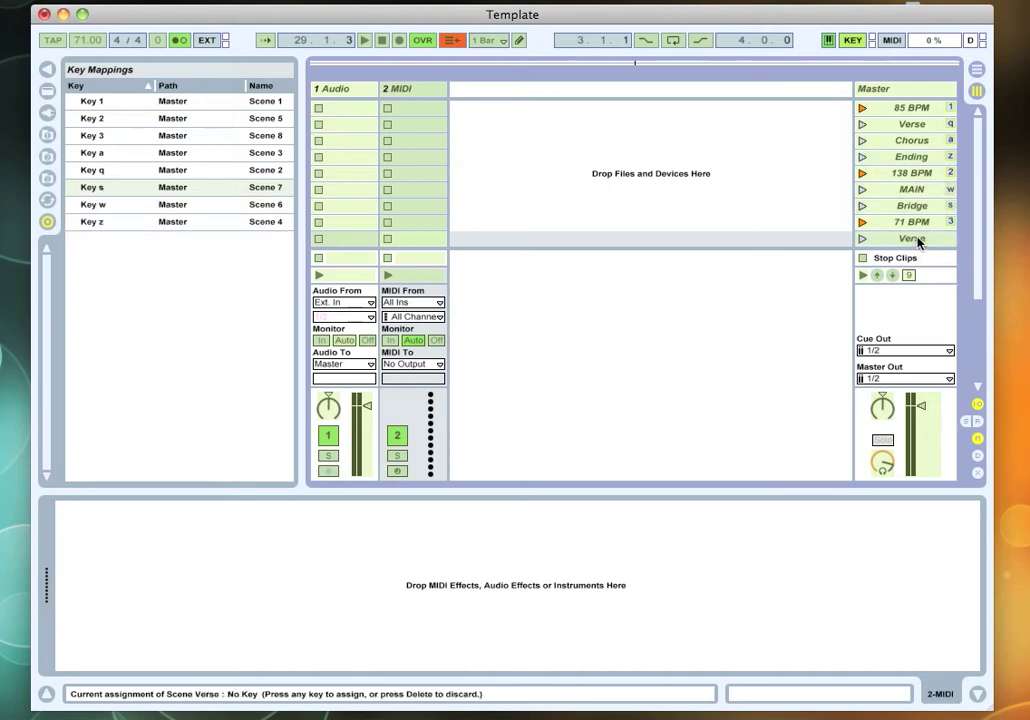
pyautogui.press('e')
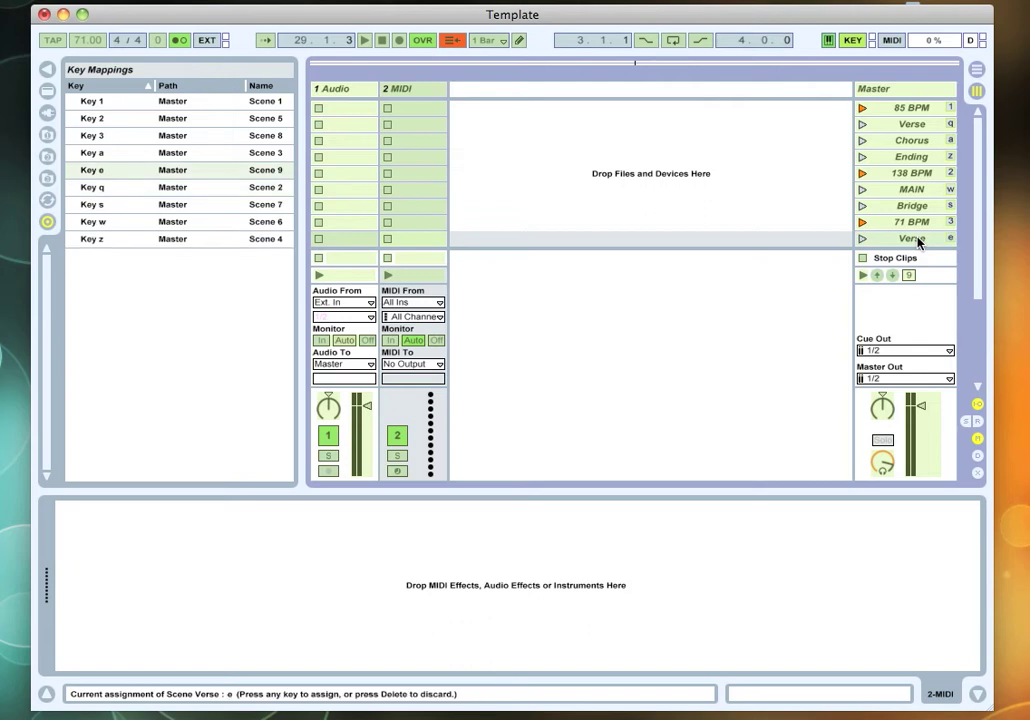
pyautogui.scroll(-3)
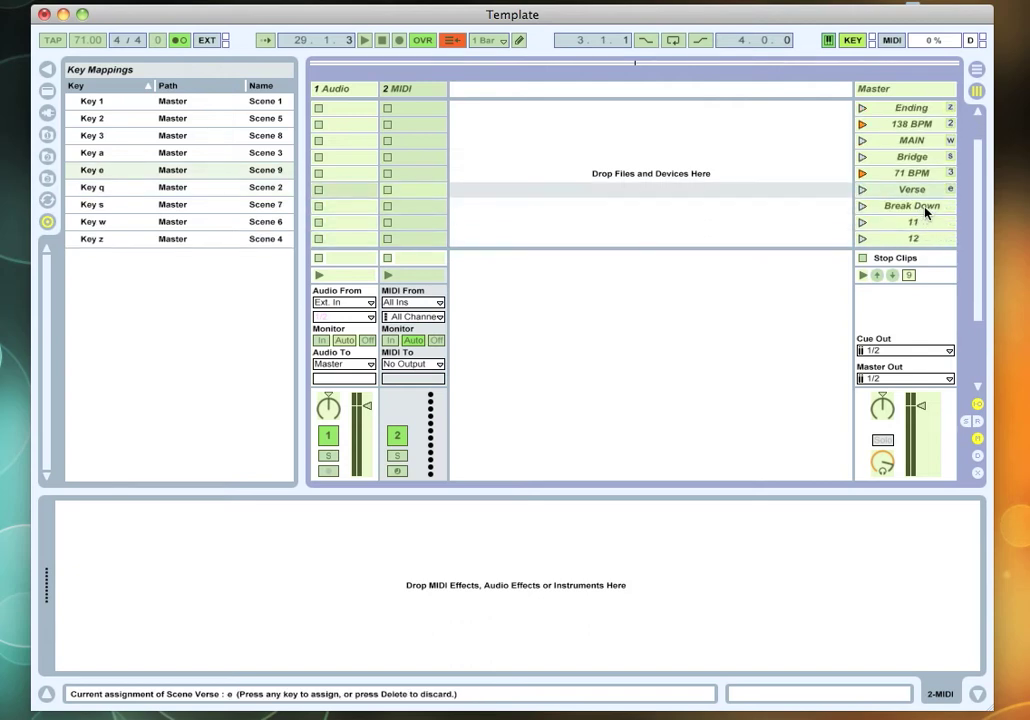
pyautogui.click(910, 204)
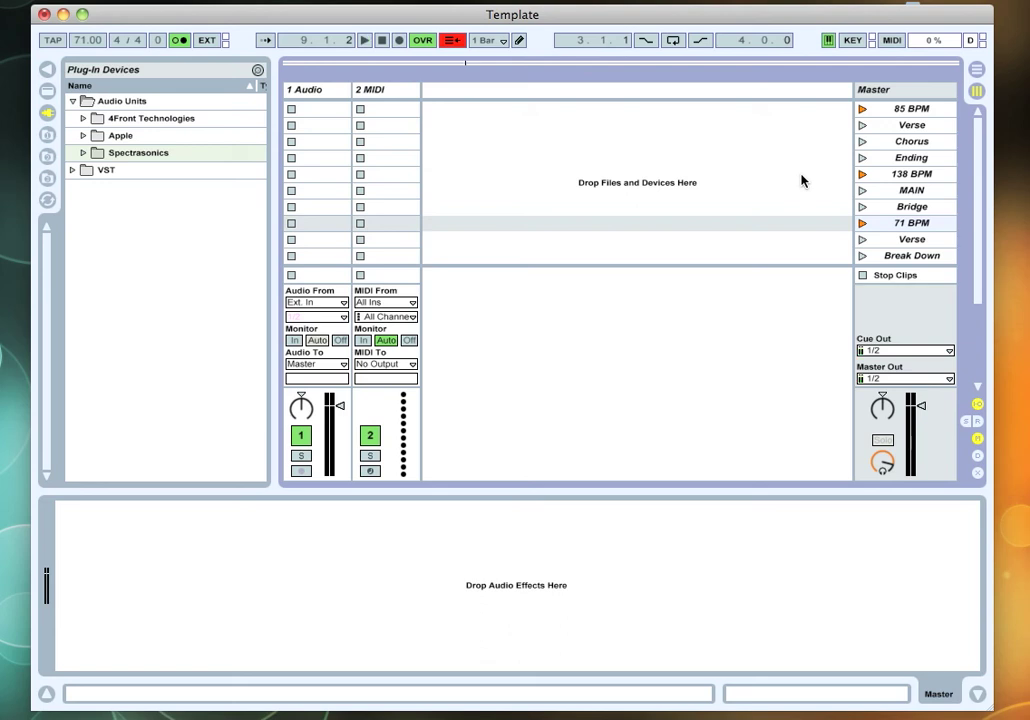
pyautogui.moveTo(624, 140)
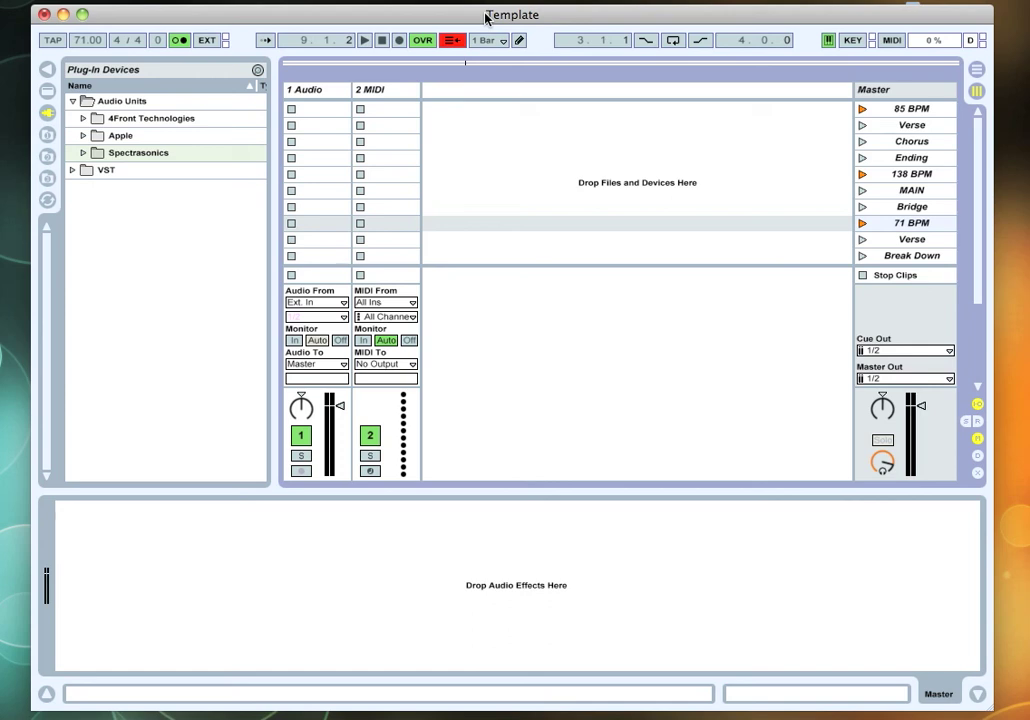
pyautogui.moveTo(484, 20)
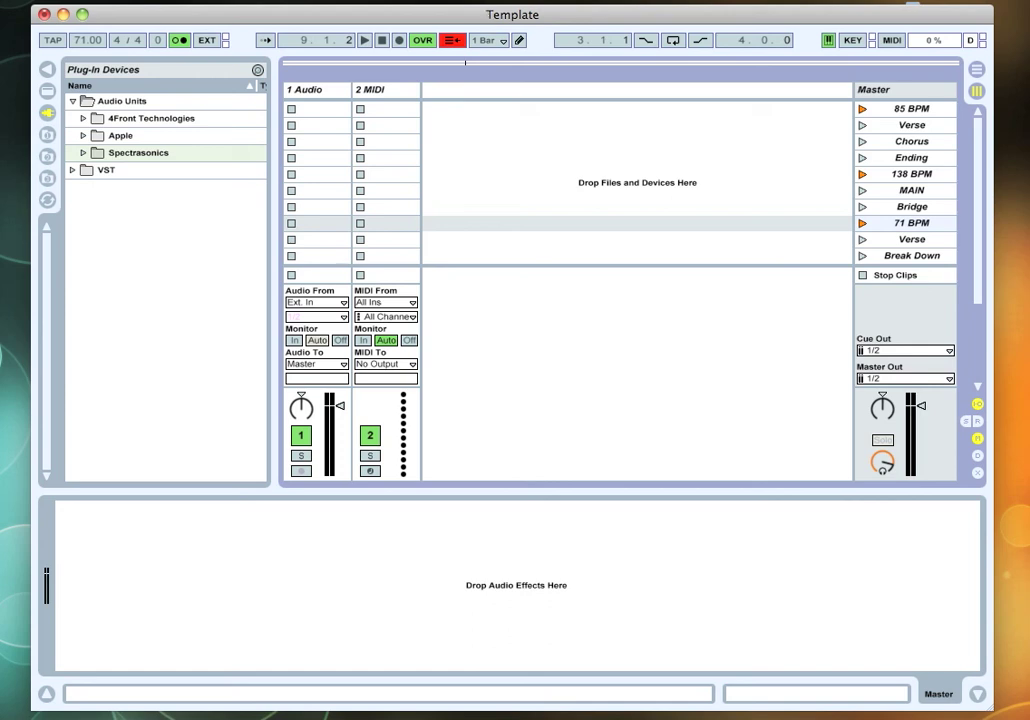